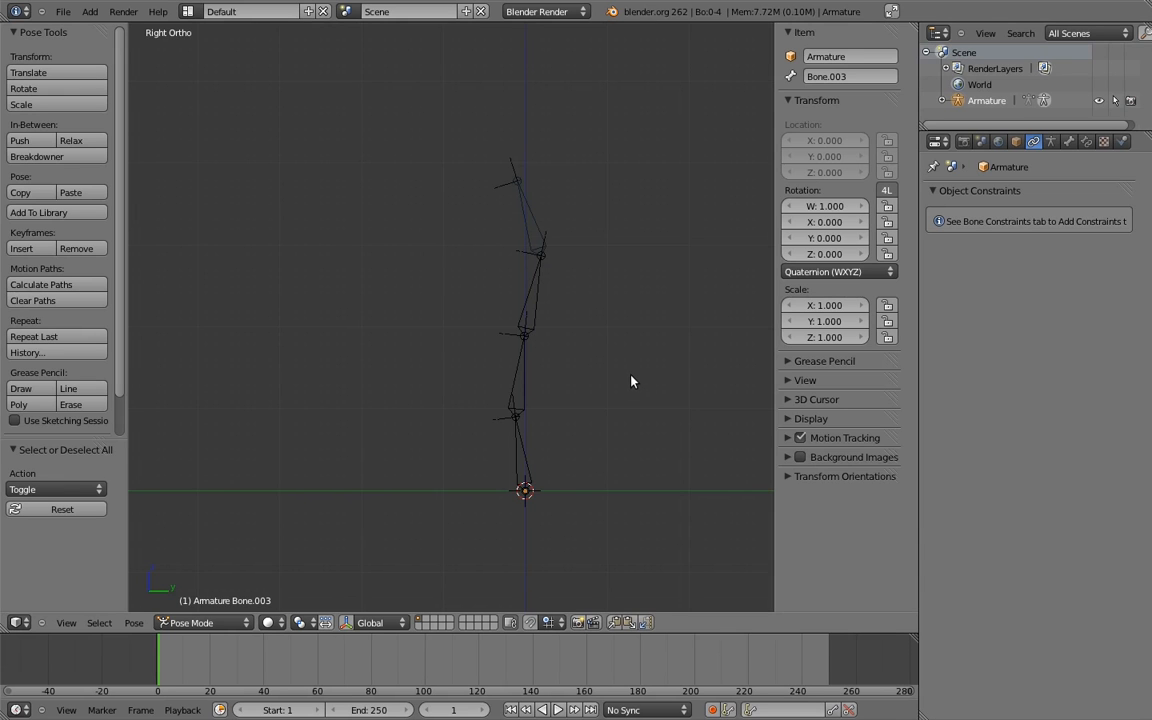
mouse_move(519, 448)
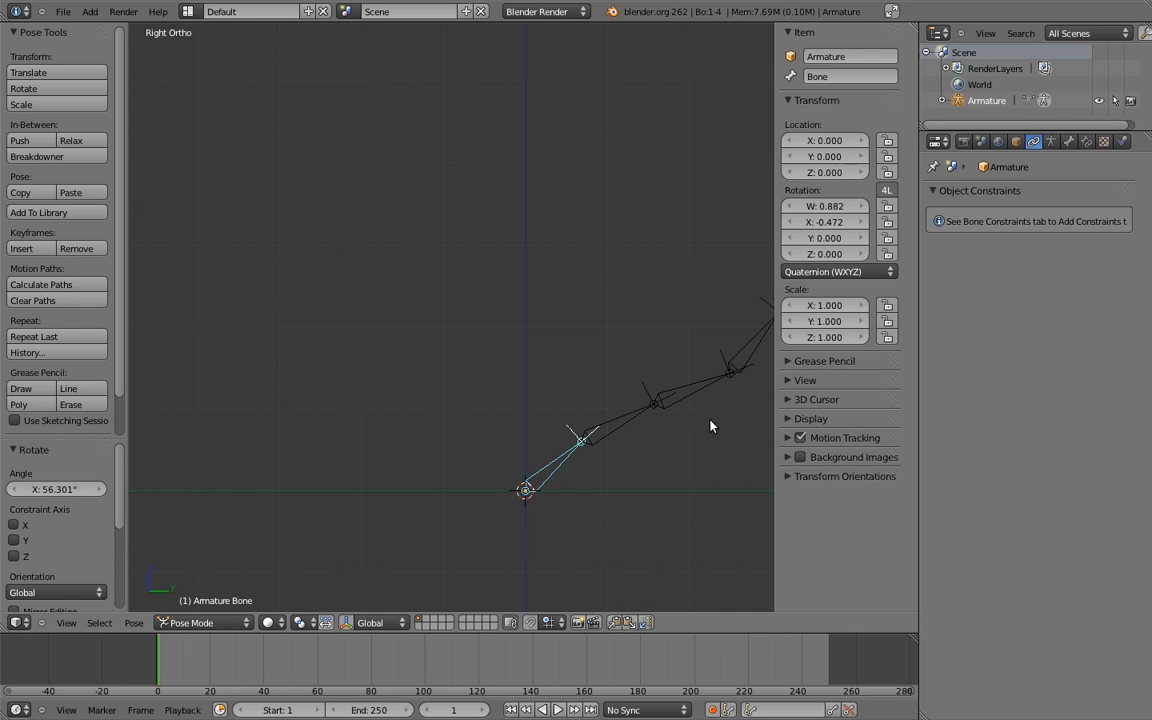
mouse_move(759, 320)
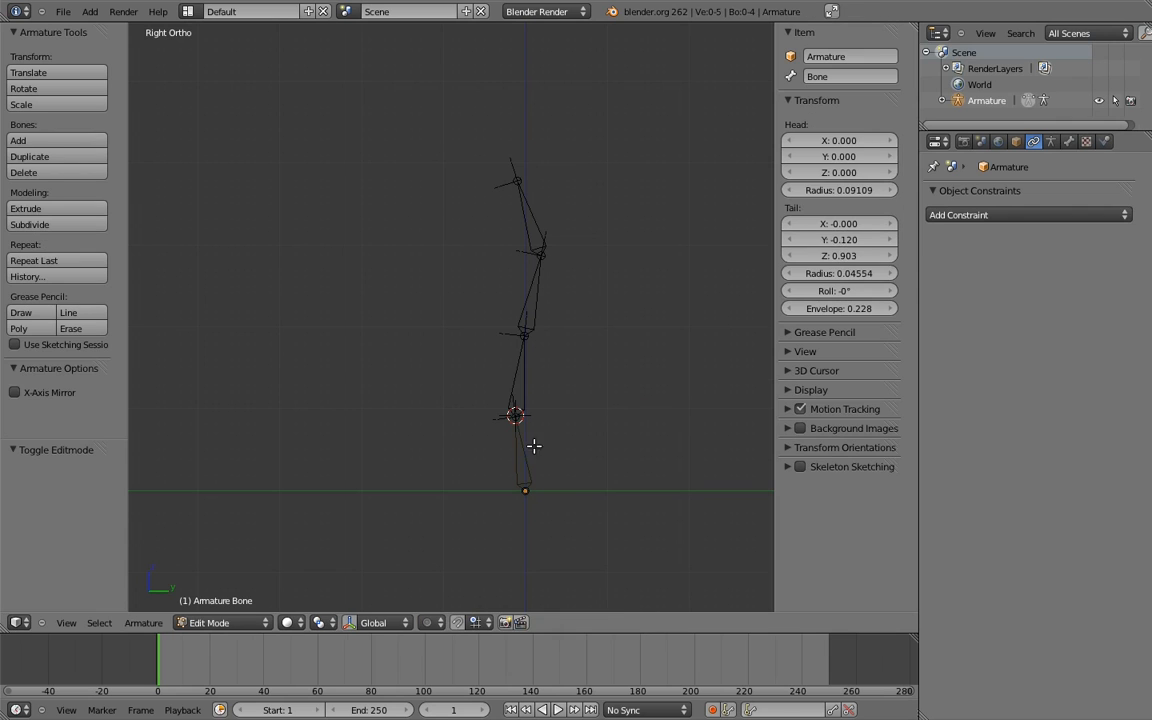
- Select the second spine bone, Bone.001, and add a Copy Location constraint to it
left_click(520, 360)
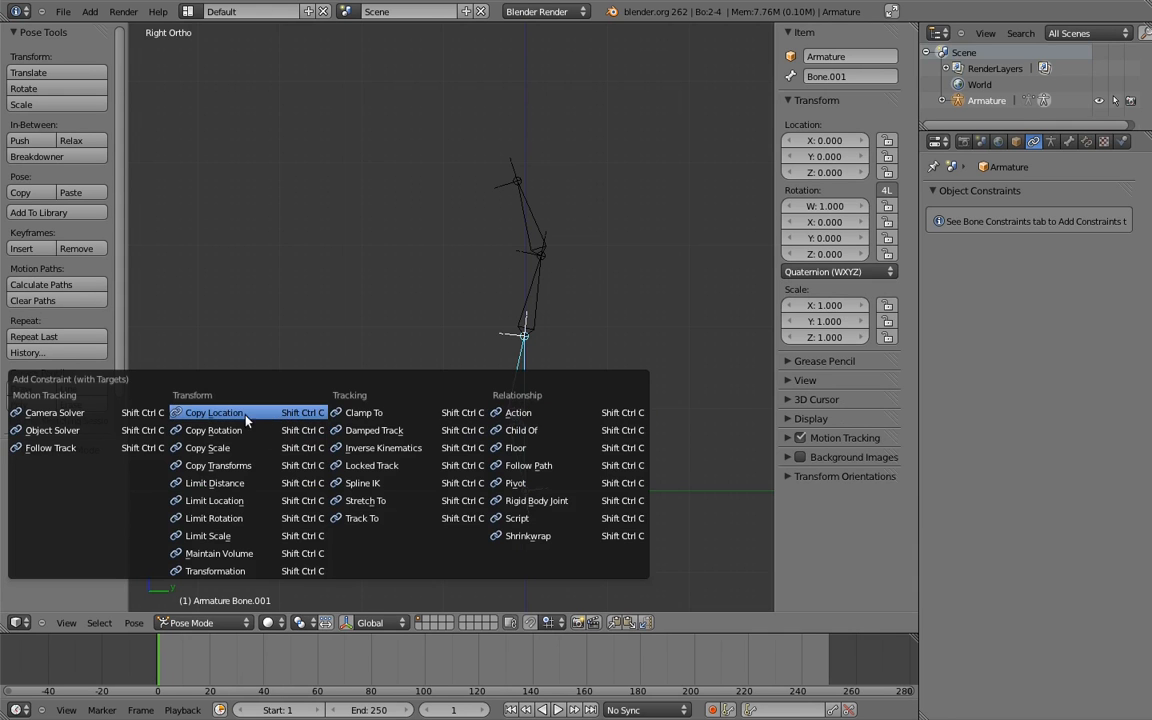
left_click(213, 412)
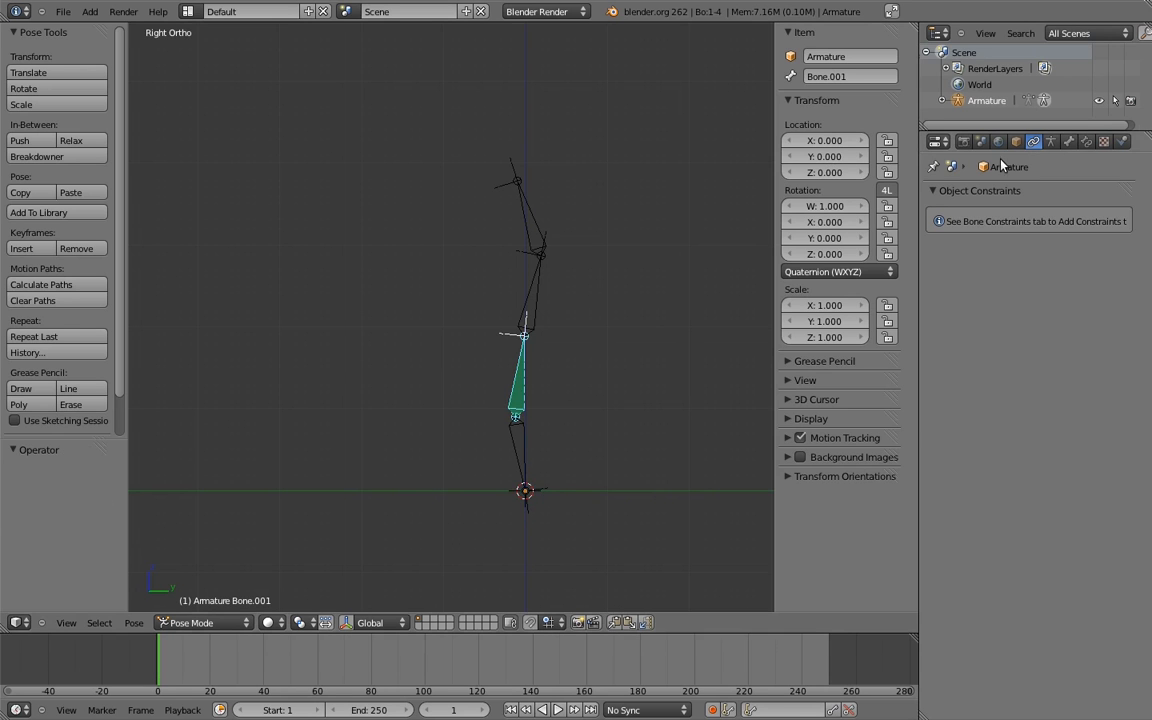
- Show the armature's Object properties in the Properties editor
left_click(1086, 141)
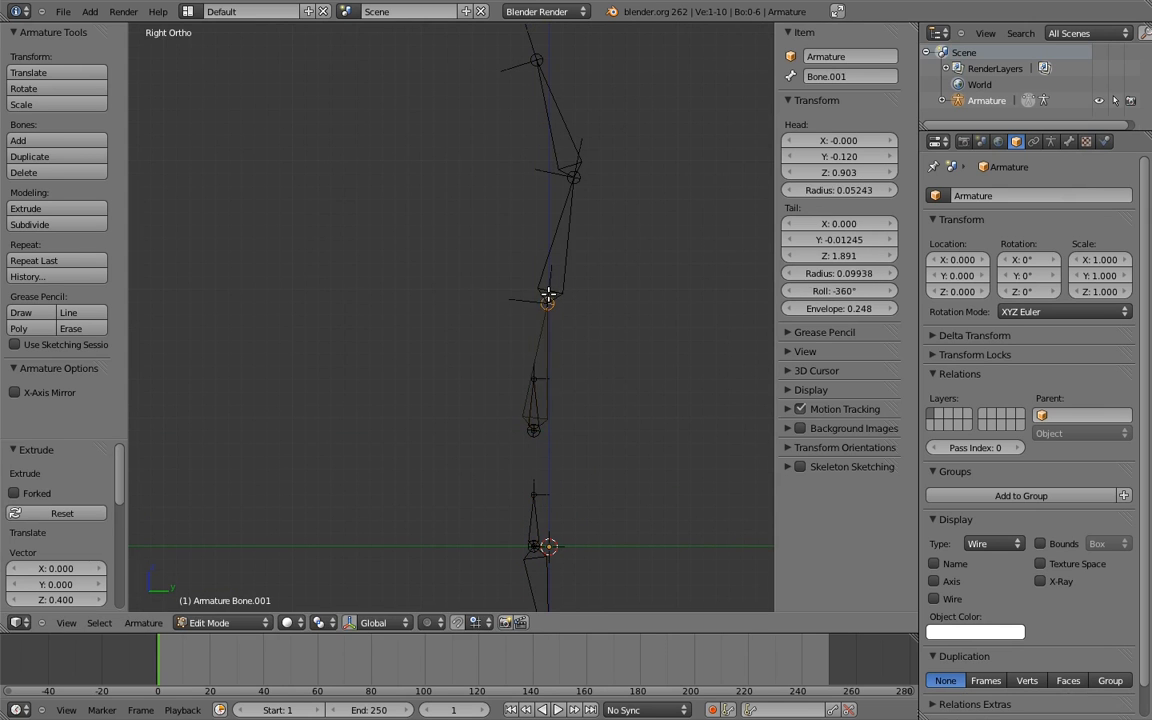
- Select a bone joint in Edit Mode to extrude new bones from
left_click(548, 250)
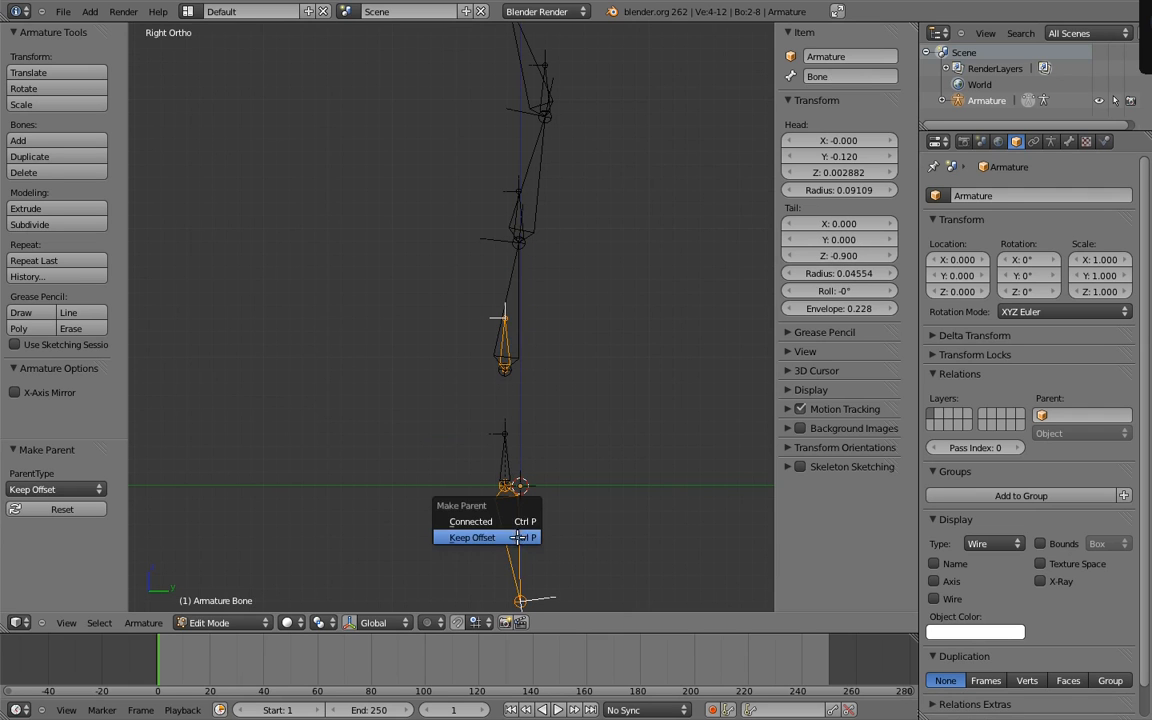
- Parent a spine bone with Keep Offset, then select the next spine bone to parent
left_click(472, 537)
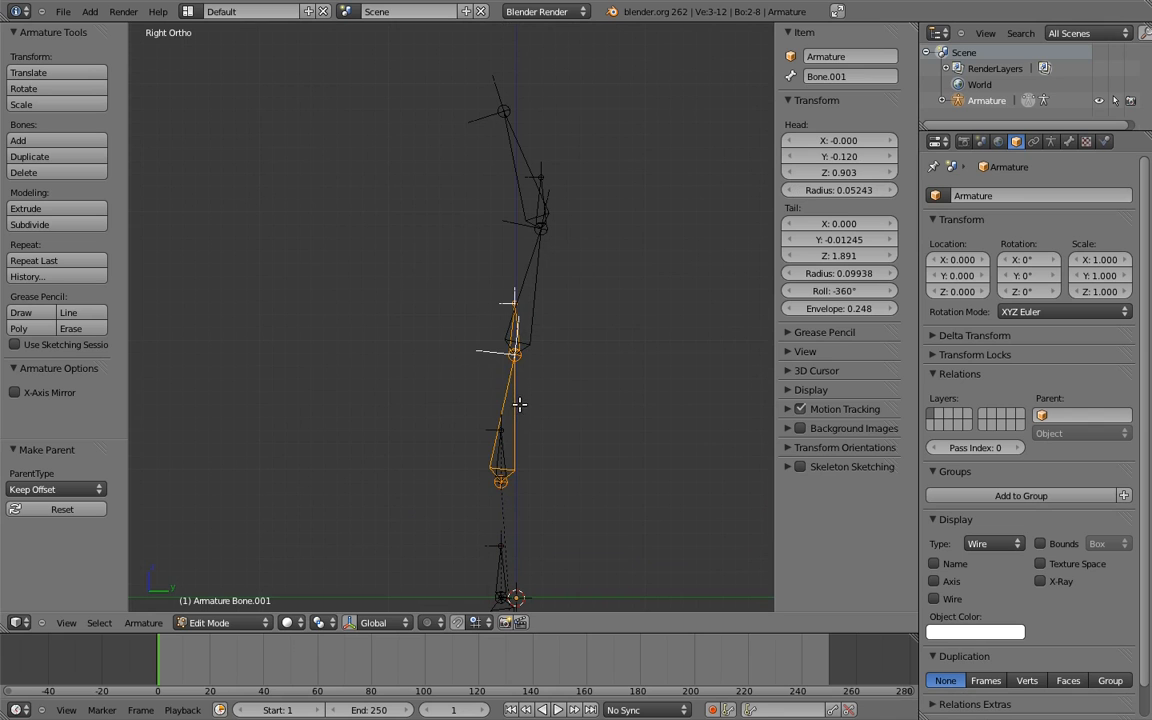
left_click(540, 240)
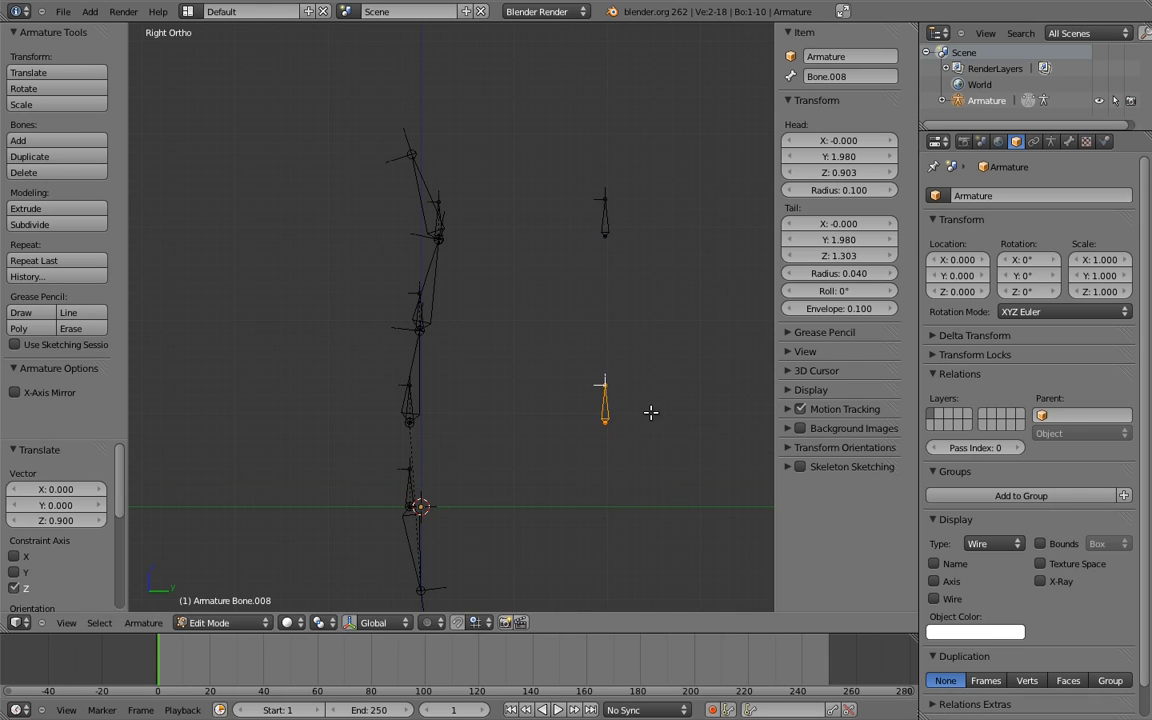
- Place the control bone and give the spine bone a Copy Rotation constraint targeting it
left_click(215, 622)
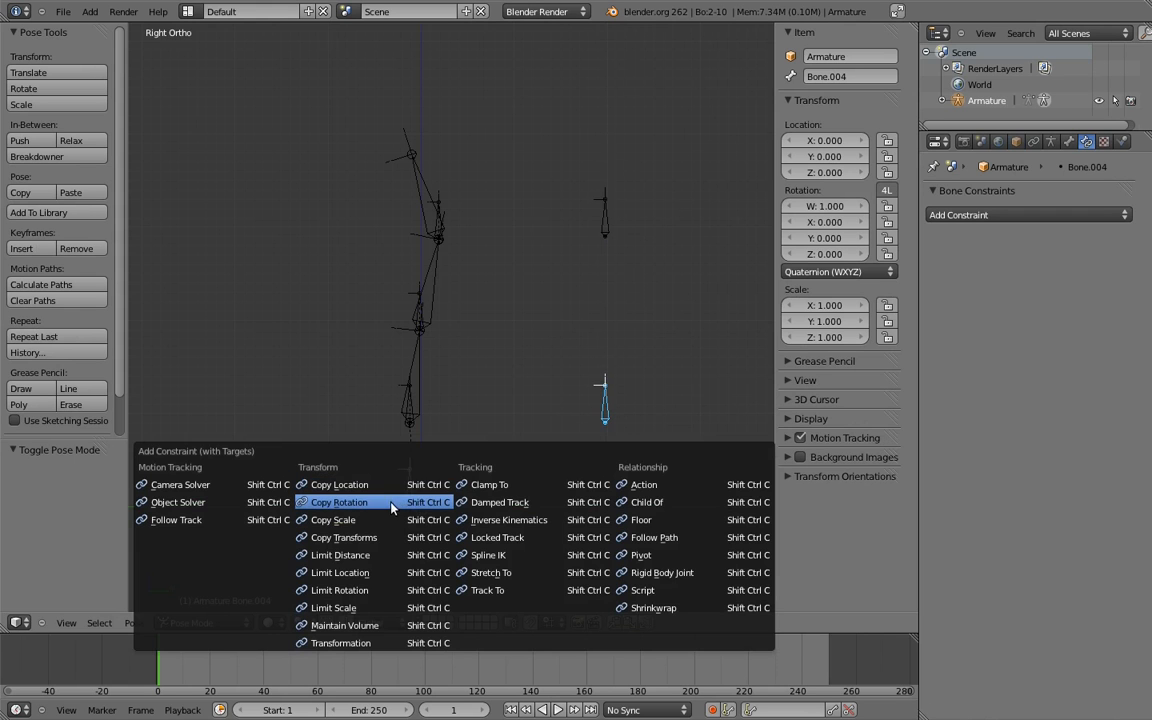
left_click(338, 502)
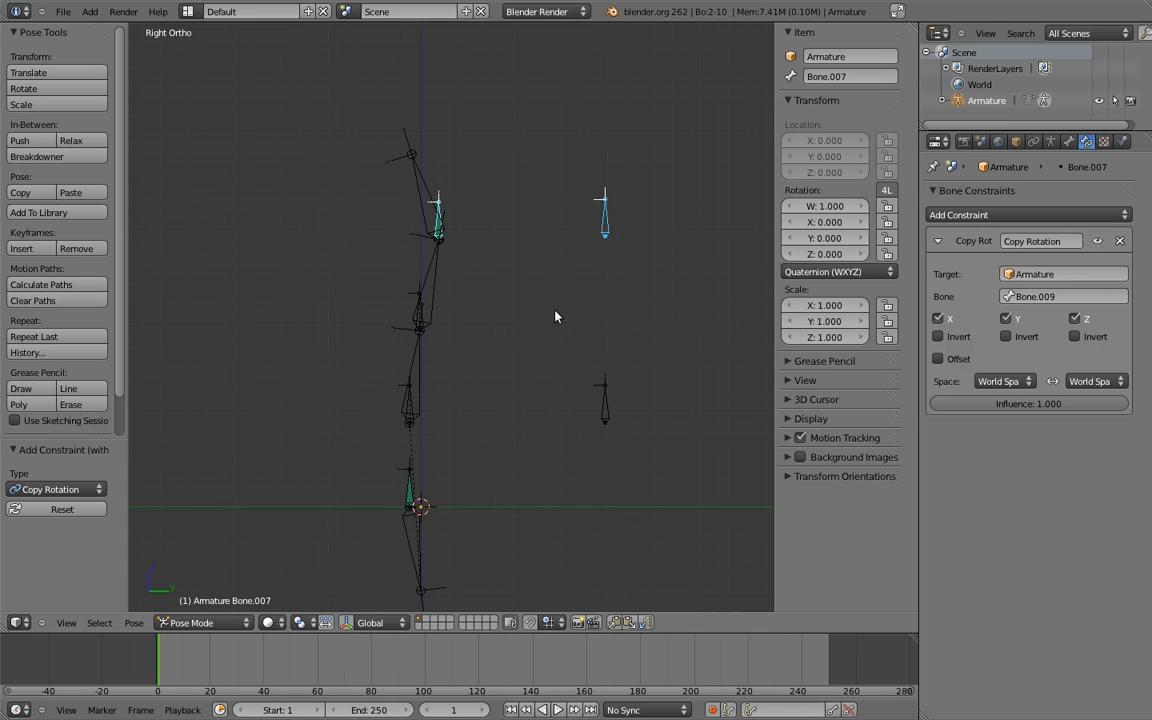
left_click(1025, 214)
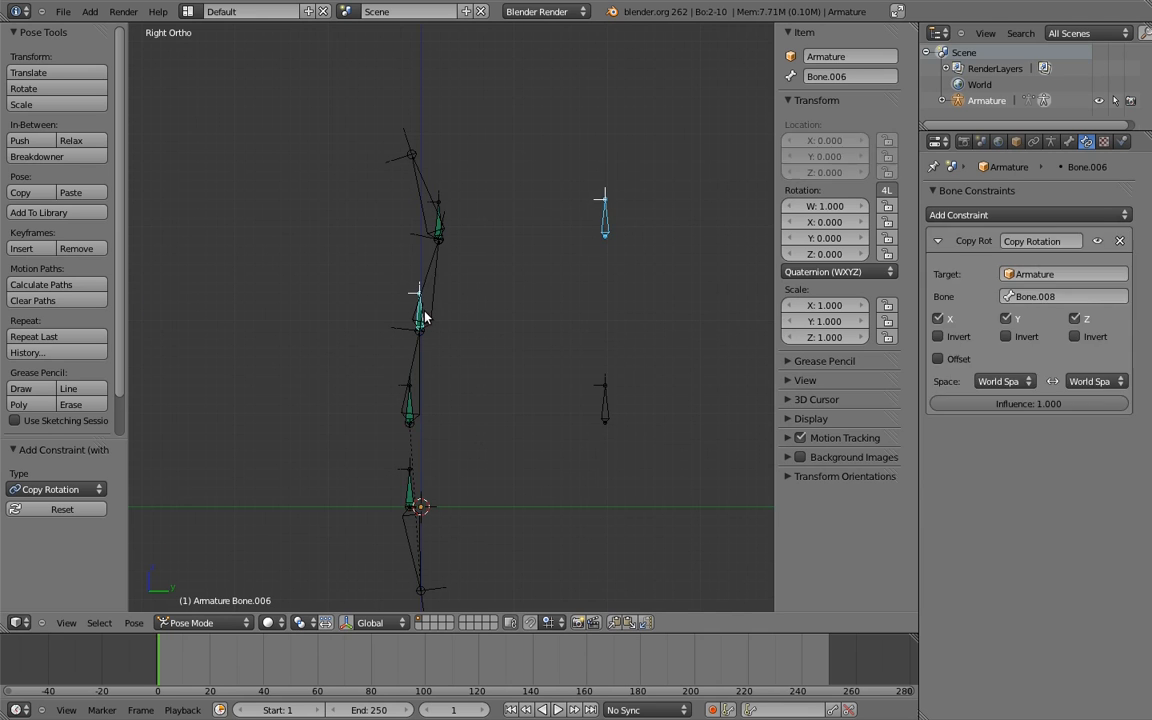
left_click(1027, 214)
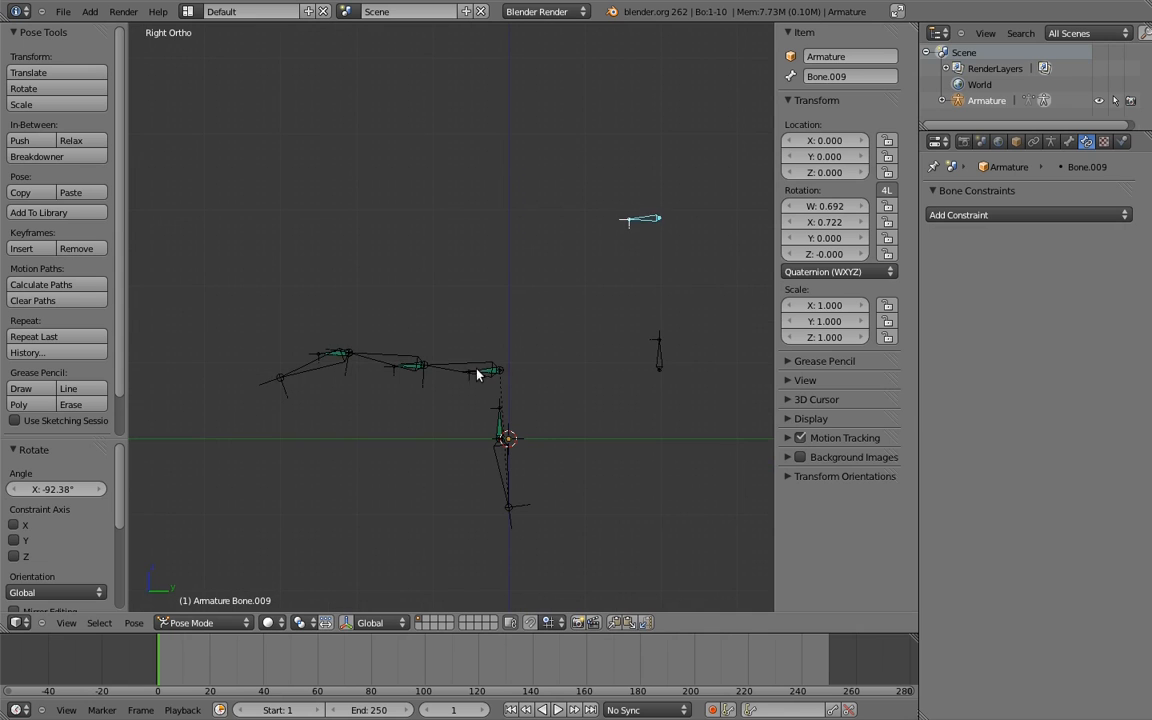
left_click(485, 372)
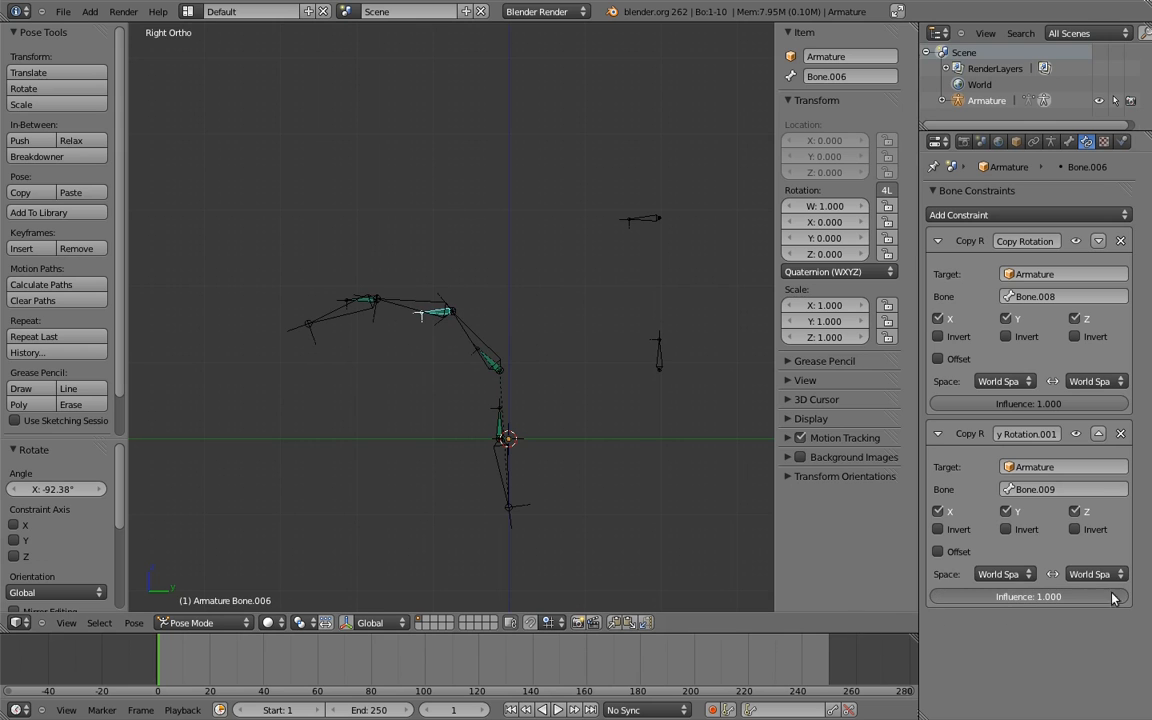
left_click_drag(1090, 596, 1028, 596)
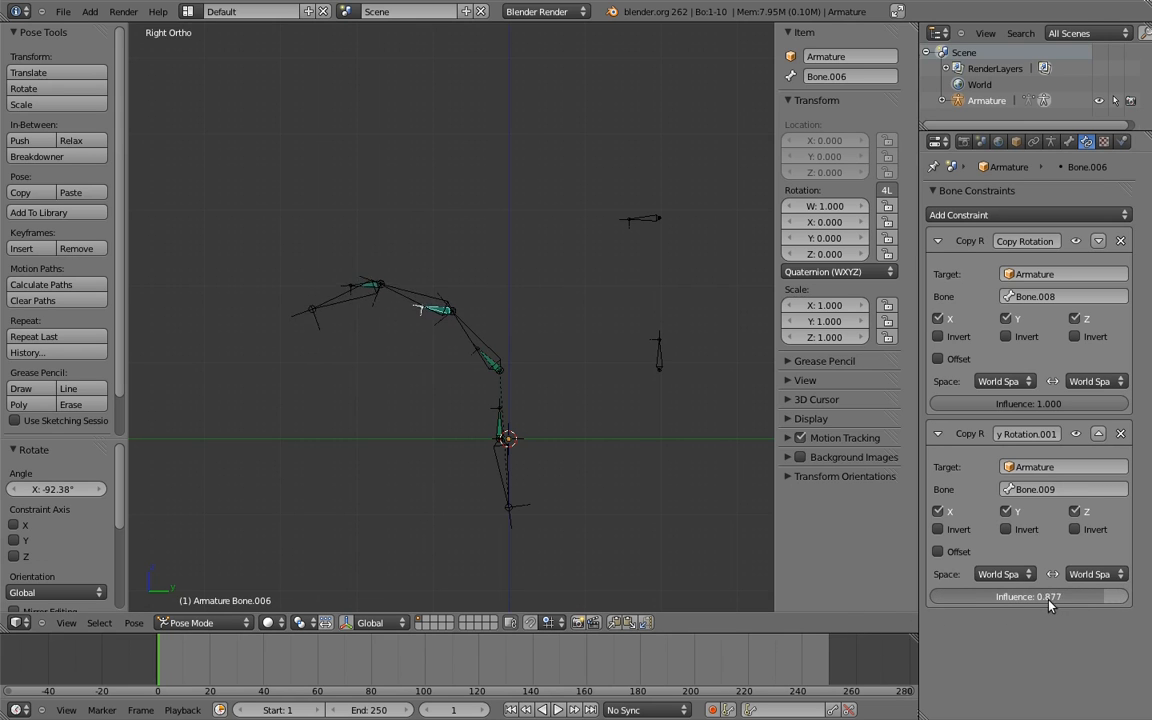
left_click_drag(1000, 596, 1050, 596)
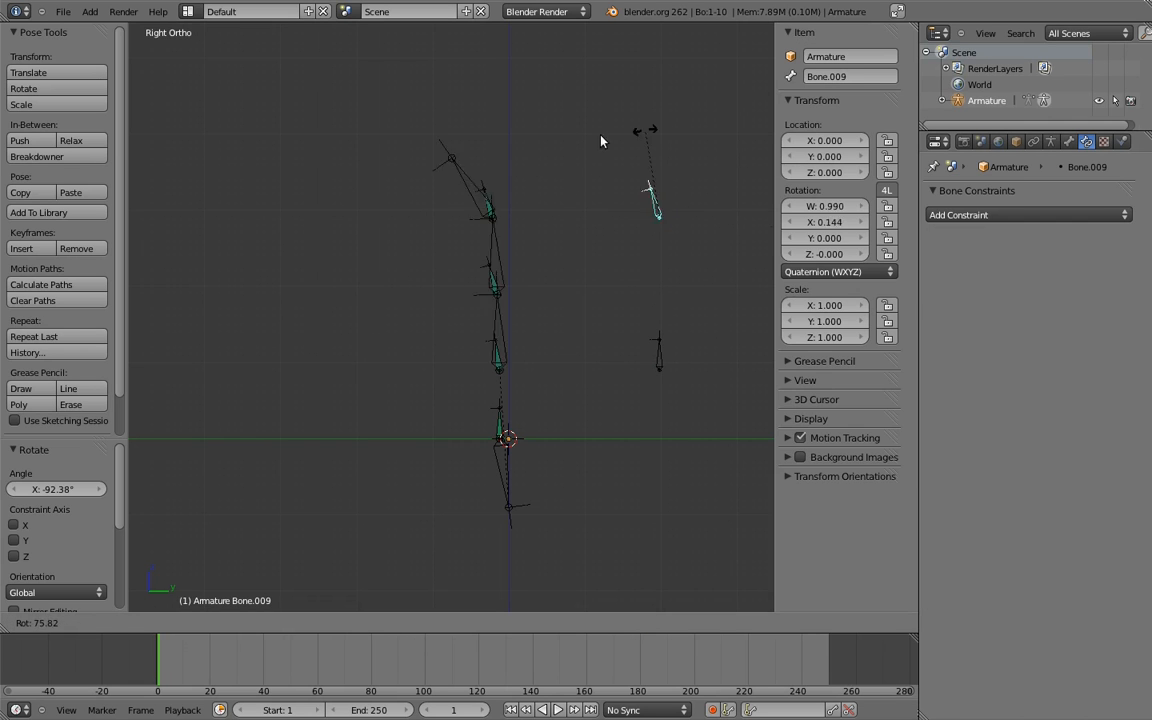
left_click_drag(600, 140, 620, 235)
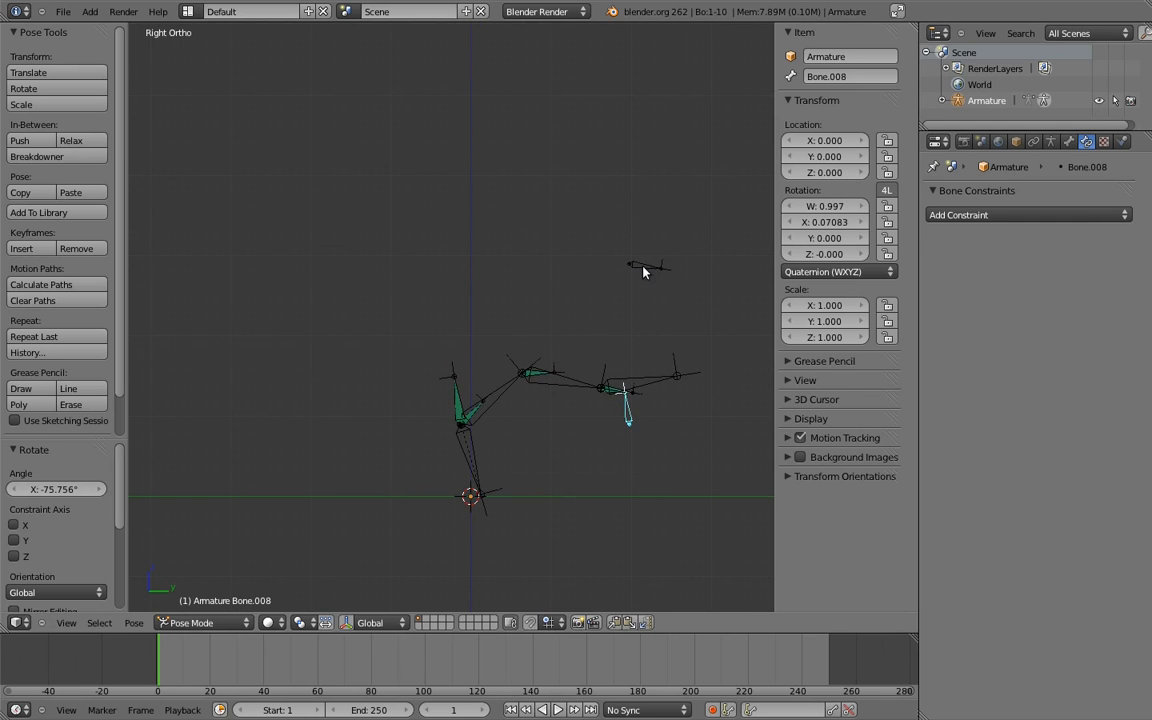
left_click_drag(645, 270, 715, 295)
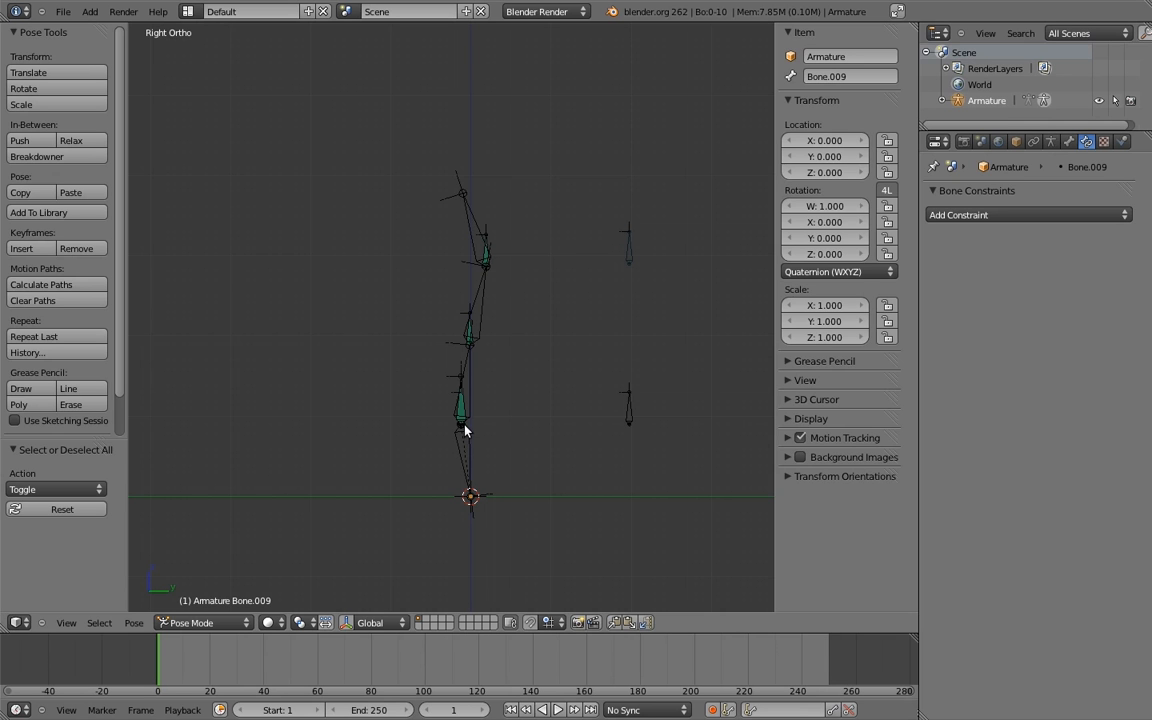
mouse_move(667, 282)
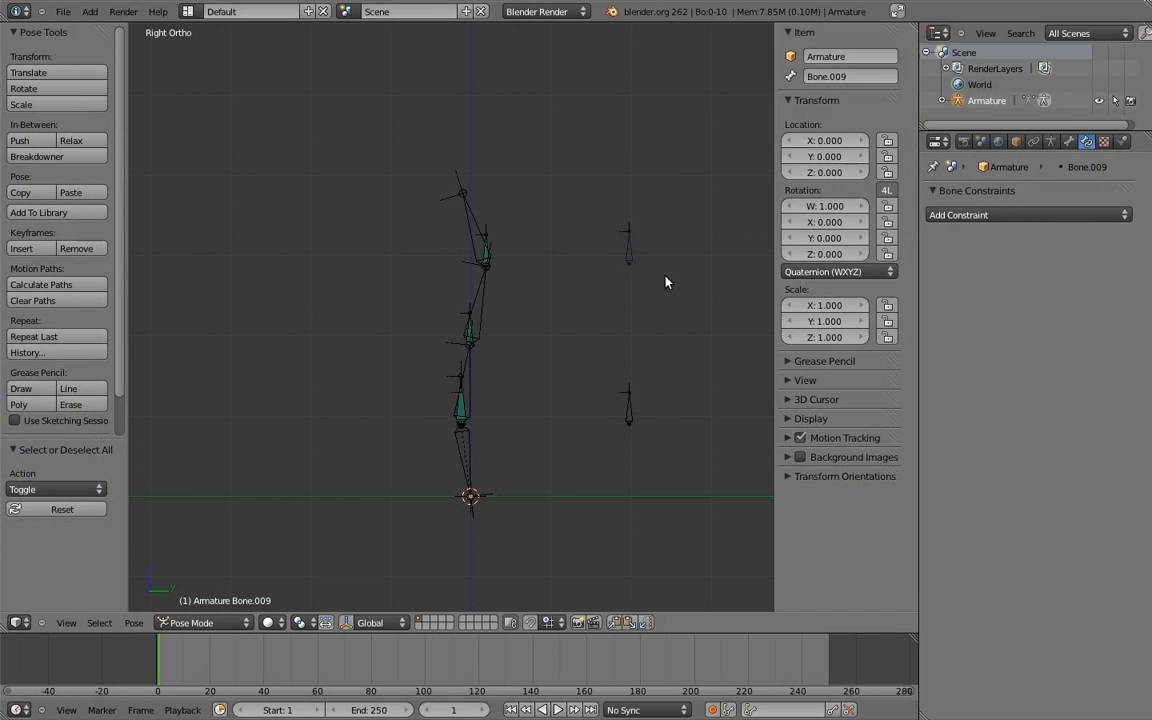
mouse_move(662, 289)
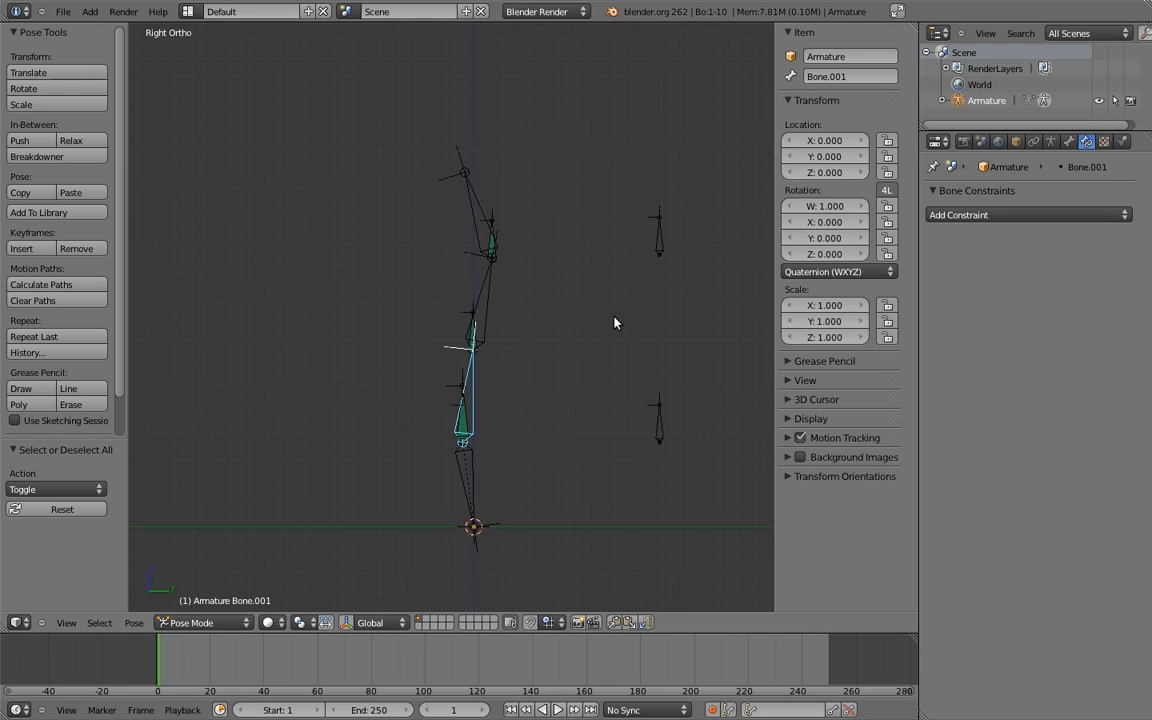
mouse_move(658, 364)
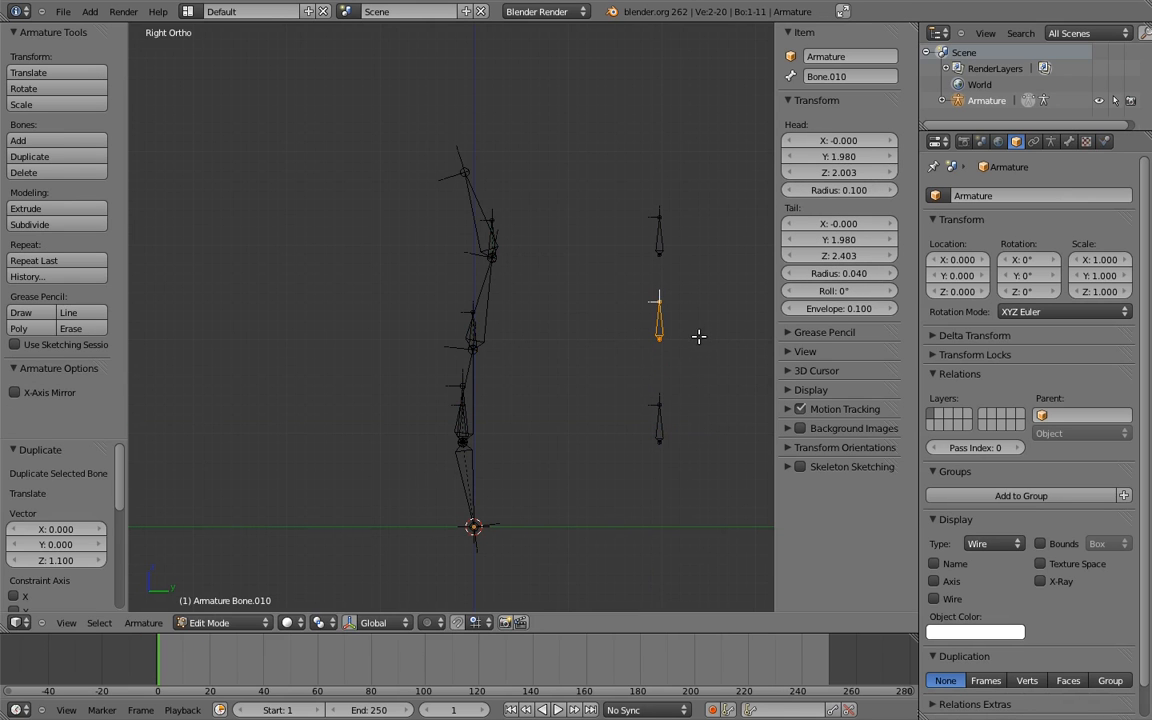
mouse_move(470, 413)
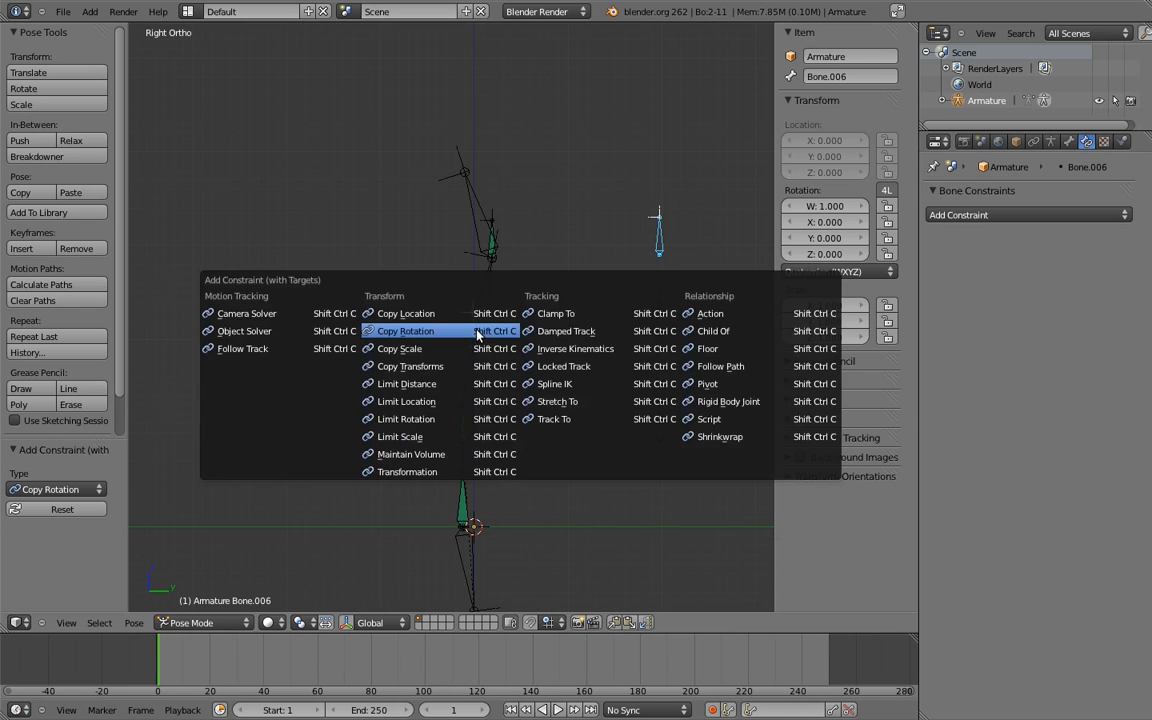
- Add a Copy Rotation constraint to Bone.006 with Bone.009 as its target
left_click(405, 330)
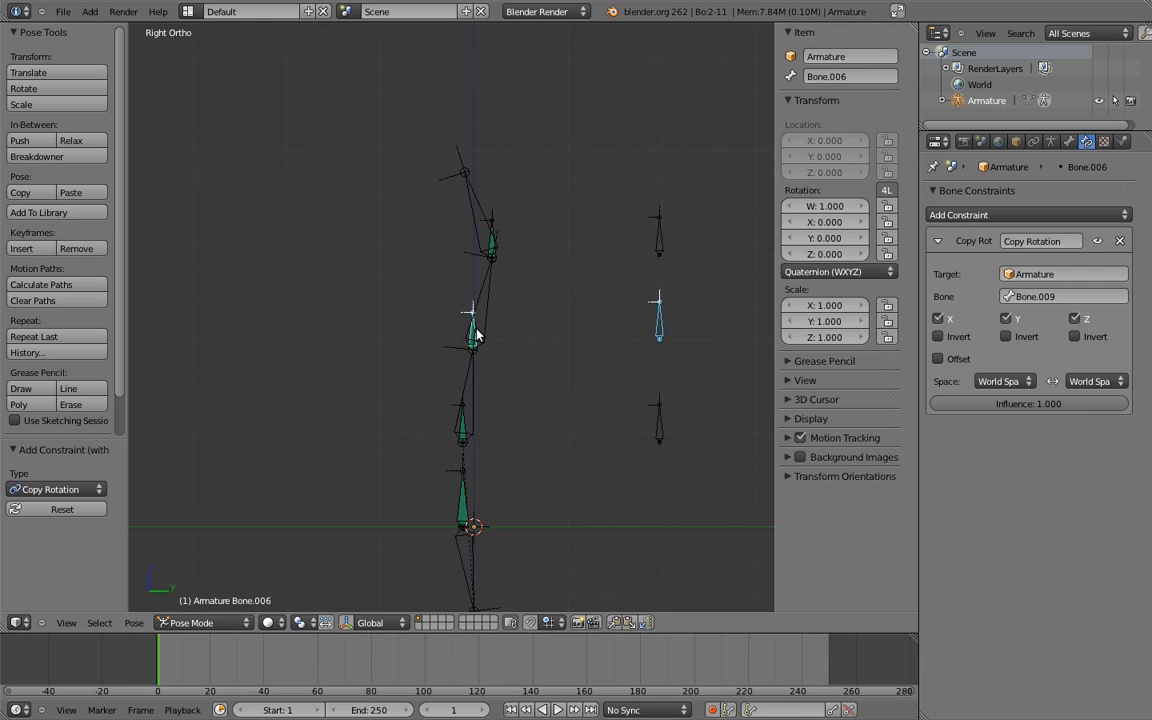
left_click(1027, 214)
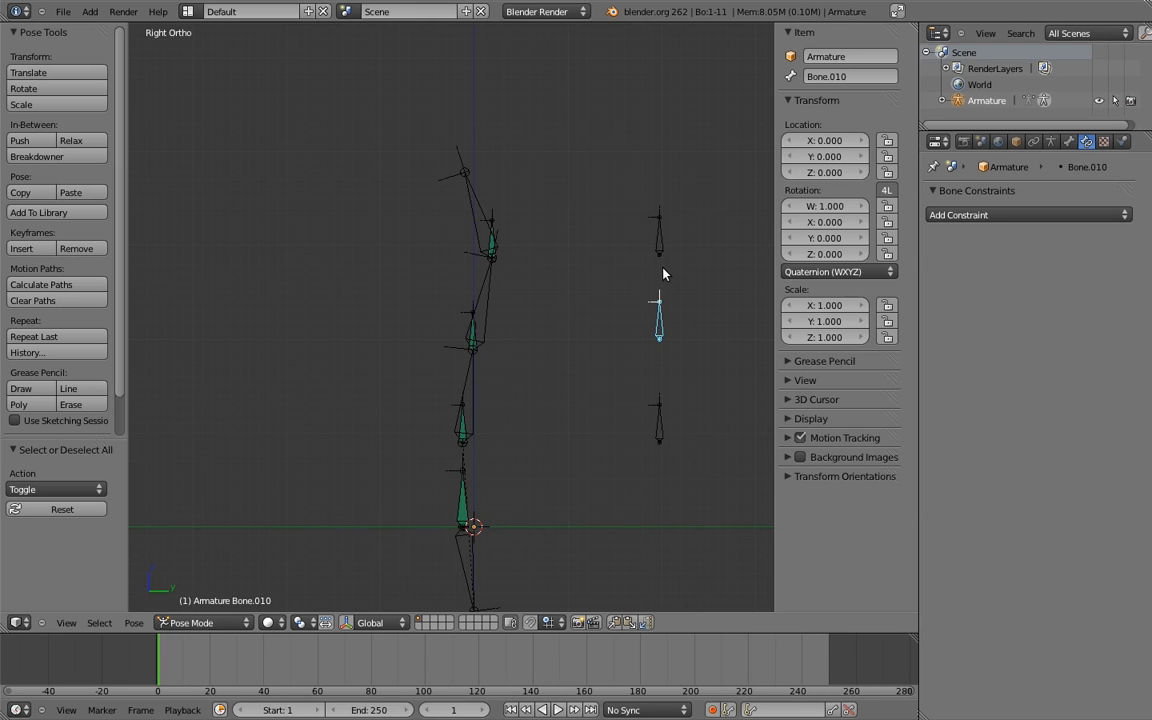
left_click(205, 622)
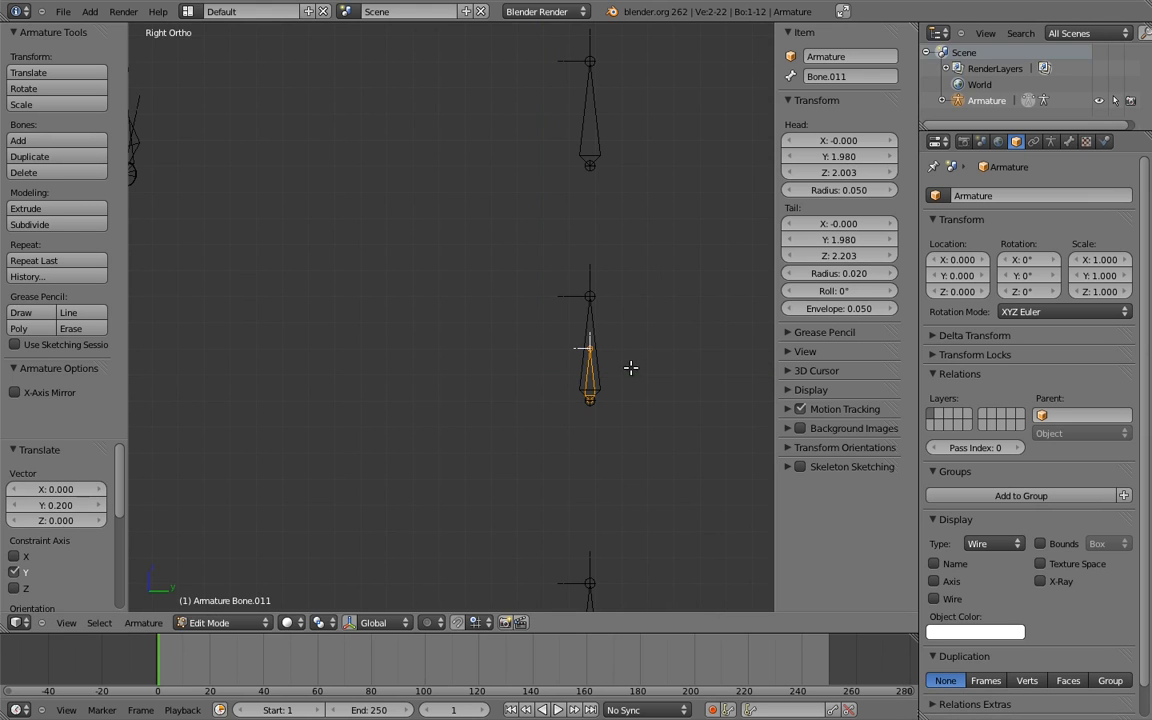
- Parent Bone.011 to the control bone using Ctrl+P with Keep Offset
key("ctrl+p")
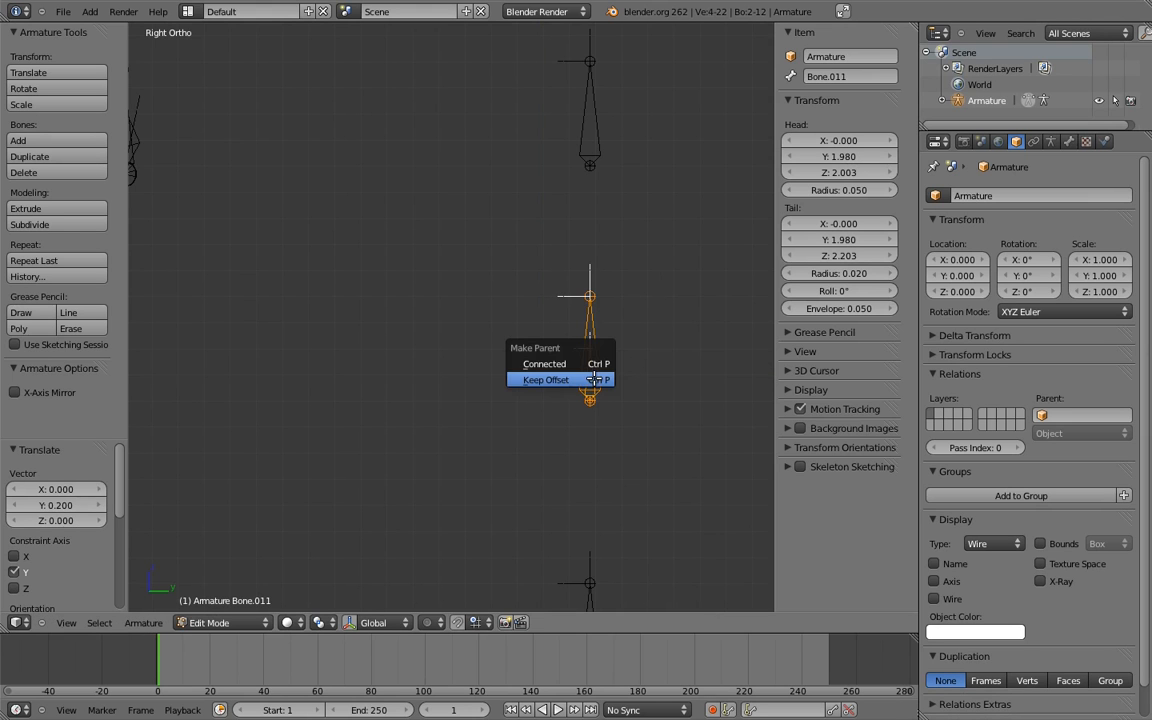
left_click(545, 379)
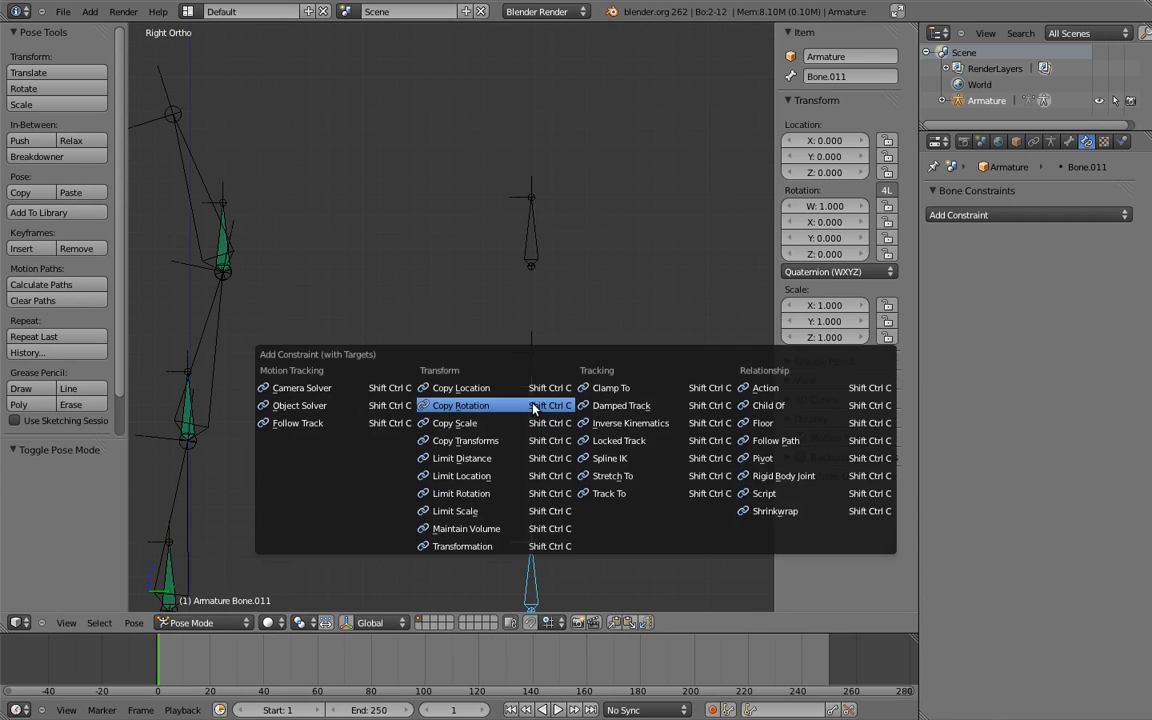
left_click(460, 405)
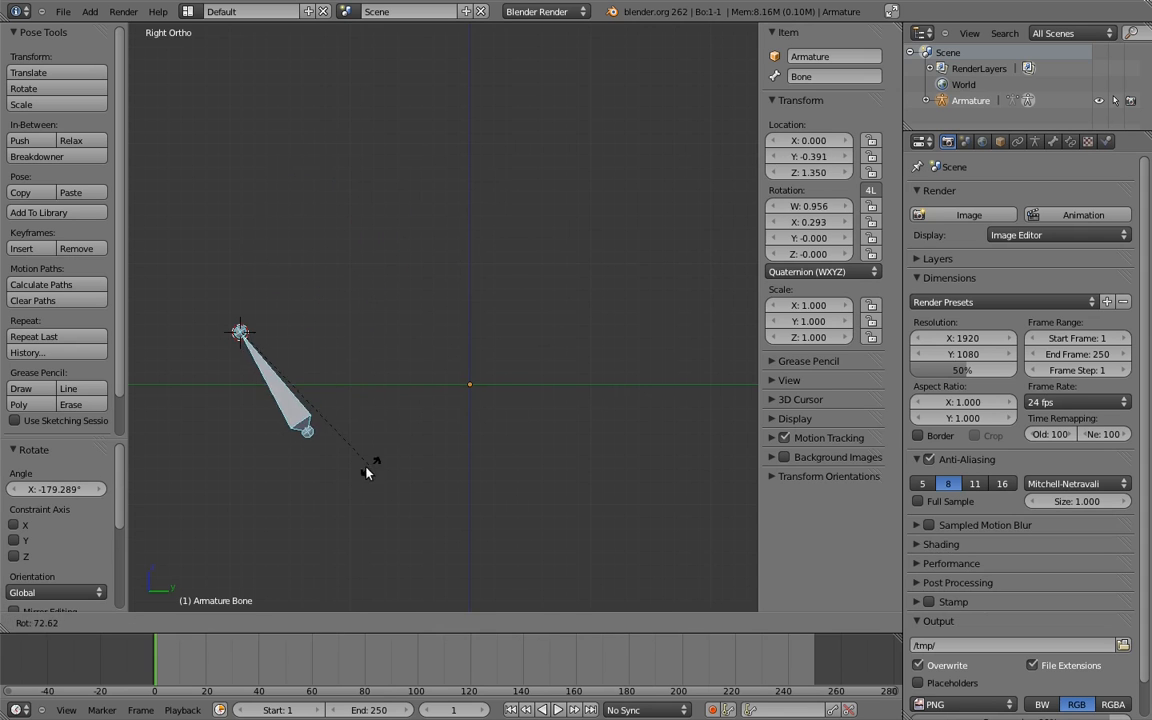
- Rotate the single bone around its head until it is nearly horizontal
left_click_drag(367, 472, 175, 448)
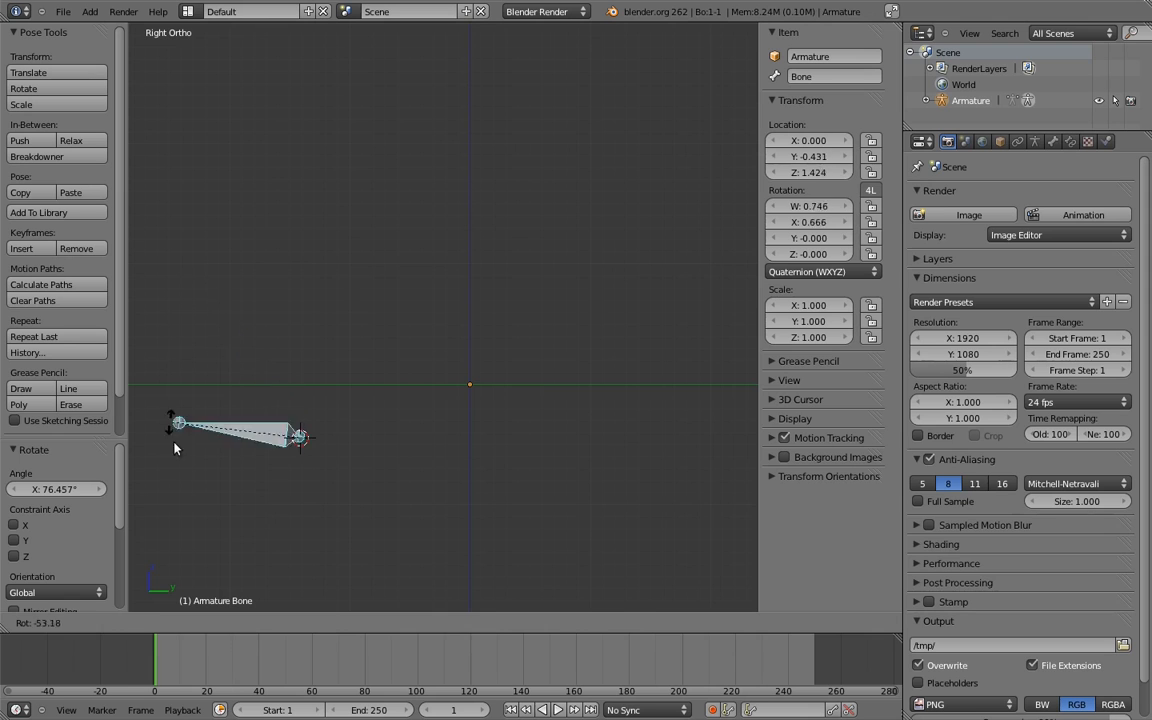